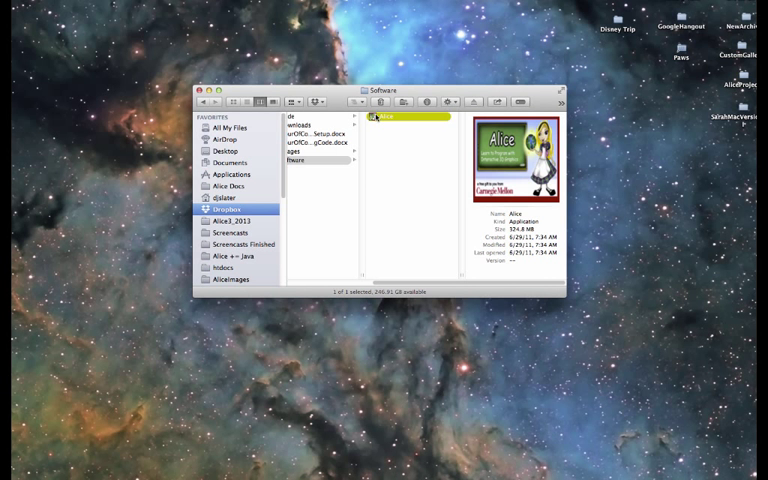
Launch the Alice application from the Finder Software folder
{"action": "left_click", "coordinate": [385, 117]}
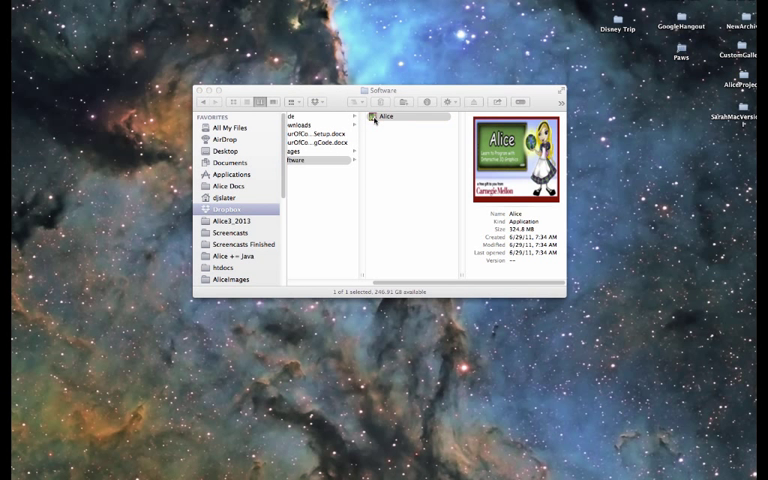
{"action": "double_click", "coordinate": [386, 117]}
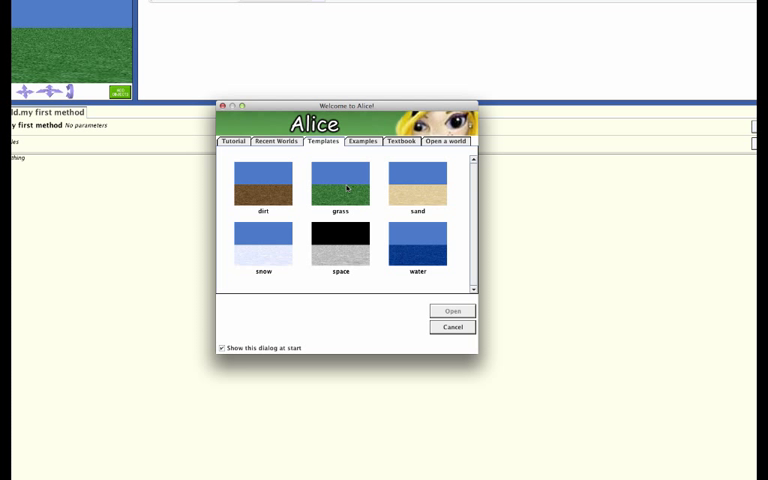
Choose and open the snowy frozen pond world from the Welcome to Alice dialog
{"action": "left_click", "coordinate": [362, 141]}
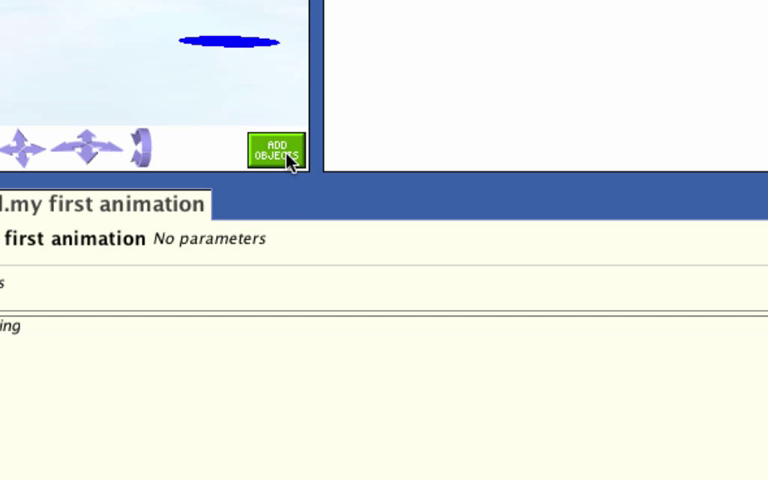
Enter scene setup and pick a Garfield character class in the Local Gallery
{"action": "left_click", "coordinate": [277, 146]}
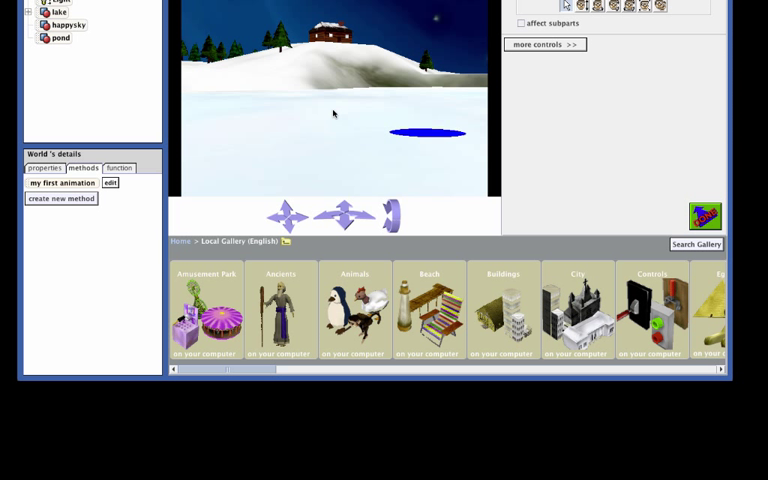
{"action": "mouse_move", "coordinate": [334, 247]}
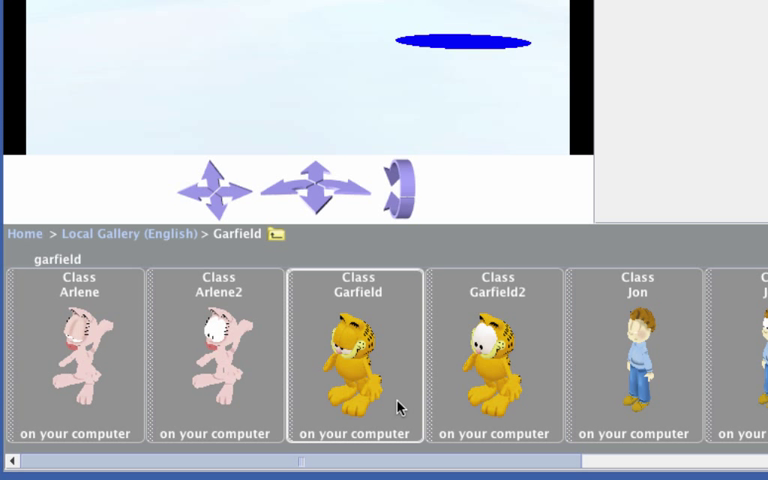
{"action": "left_click", "coordinate": [496, 355]}
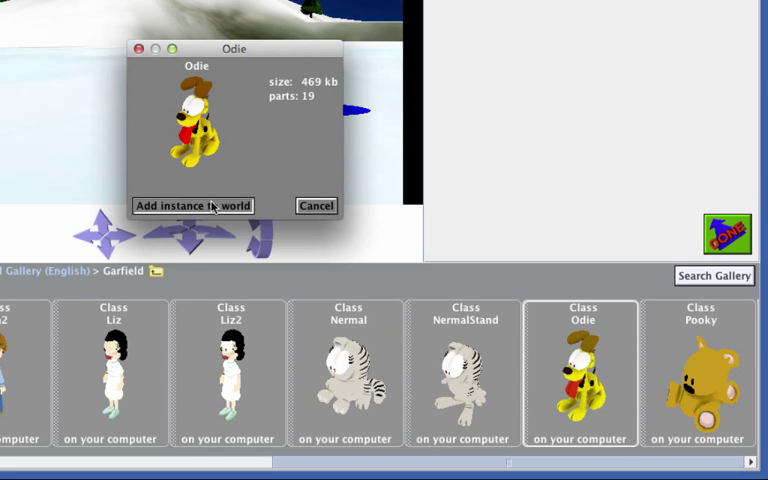
Add an Odie instance to the frozen pond world
{"action": "left_click", "coordinate": [192, 205]}
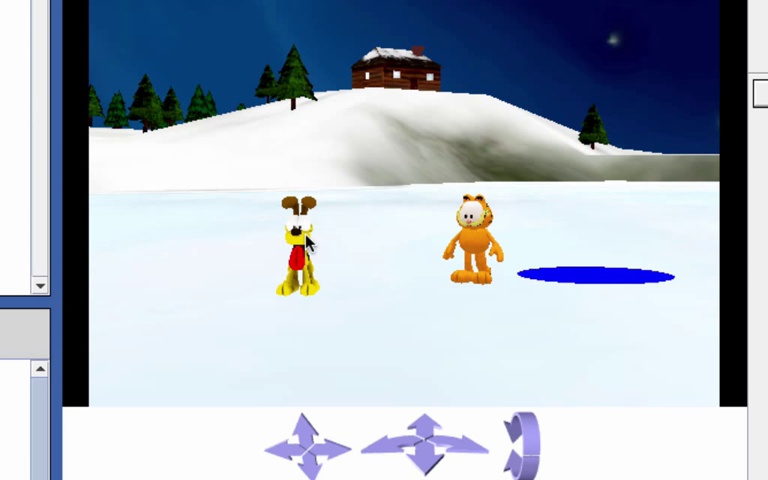
Select Odie and bring up his action menu for turning him
{"action": "left_click", "coordinate": [300, 245]}
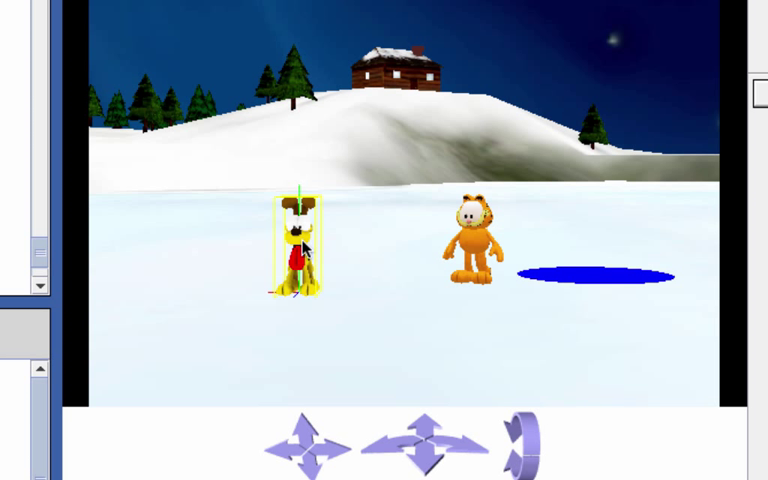
{"action": "right_click", "coordinate": [293, 240]}
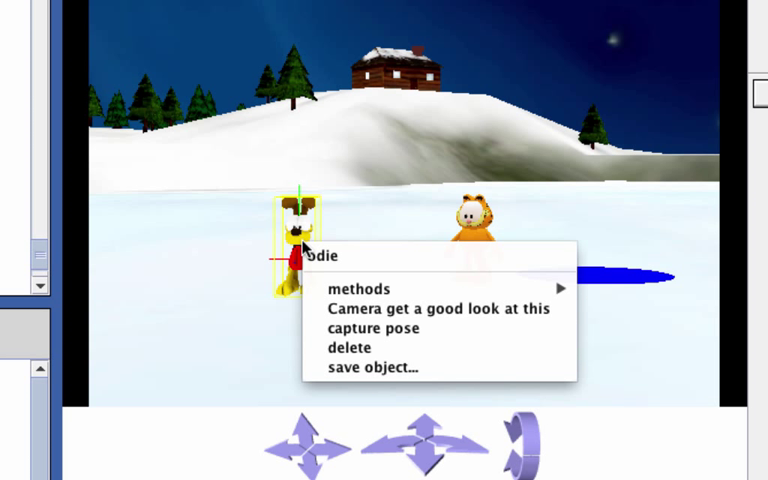
{"action": "mouse_move", "coordinate": [360, 289]}
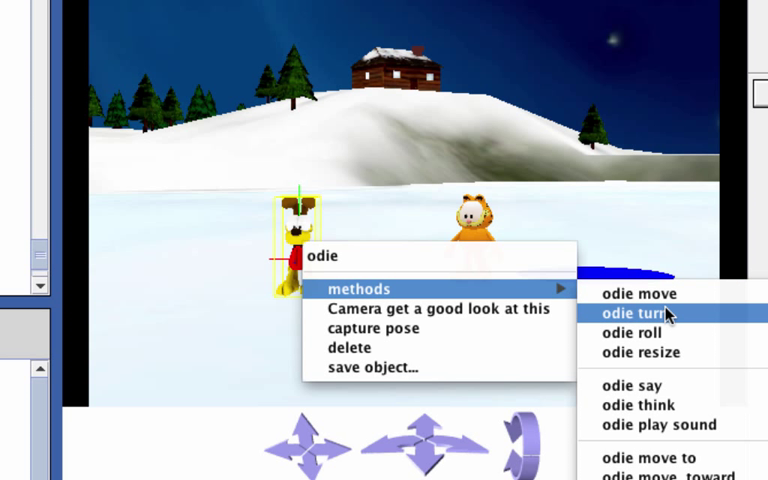
{"action": "mouse_move", "coordinate": [643, 333]}
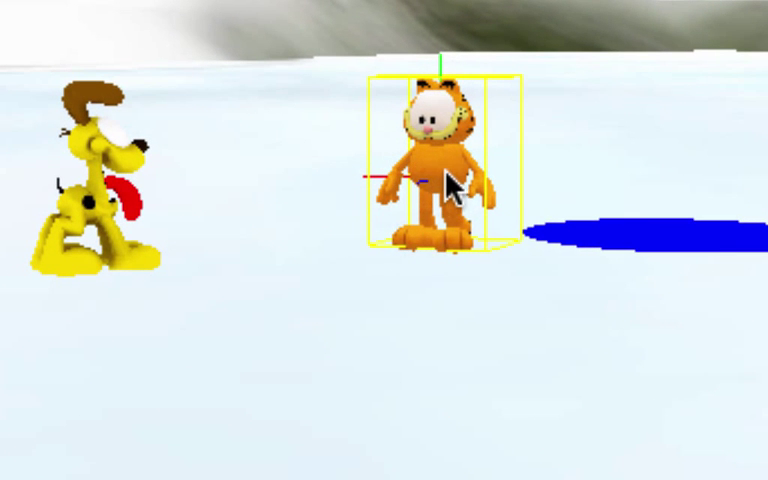
Bring up Garfield's action menu to turn him toward the pond
{"action": "right_click", "coordinate": [450, 183]}
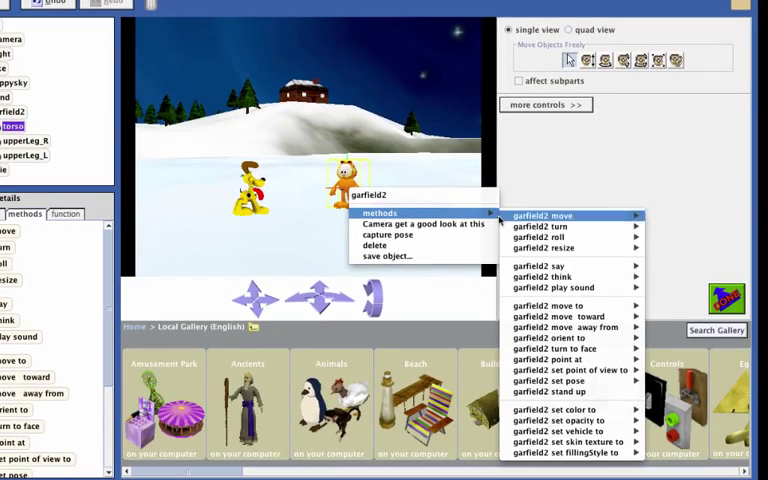
{"action": "mouse_move", "coordinate": [555, 370]}
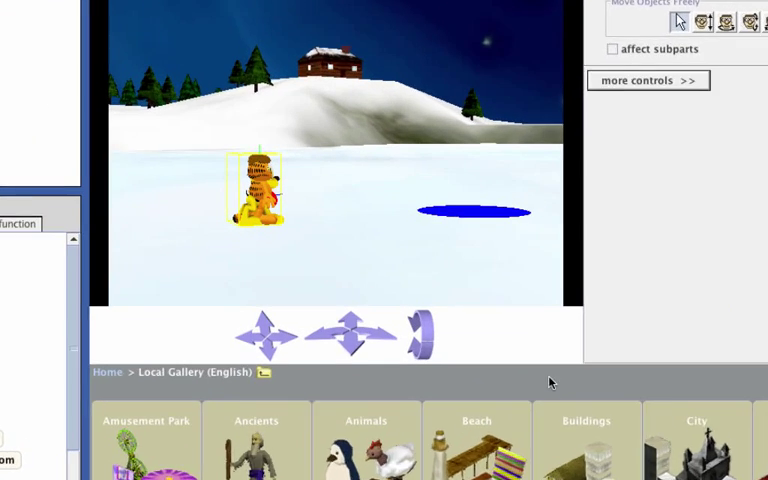
Move Garfield a custom distance of 1.4 using his move method
{"action": "right_click", "coordinate": [255, 195]}
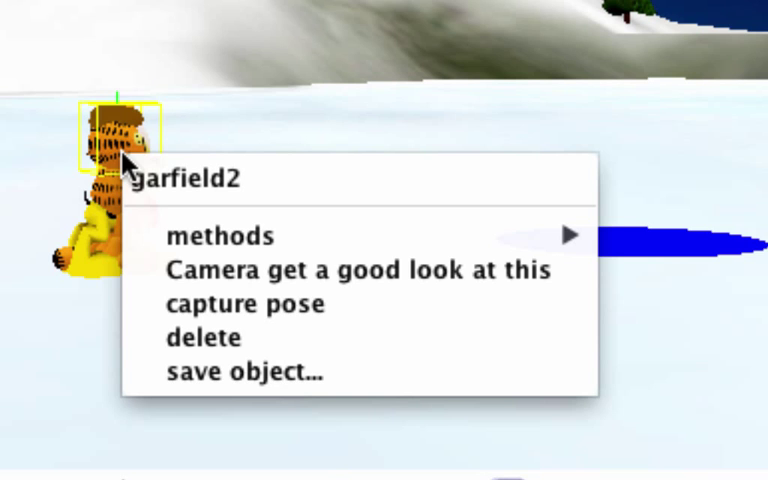
{"action": "mouse_move", "coordinate": [220, 236]}
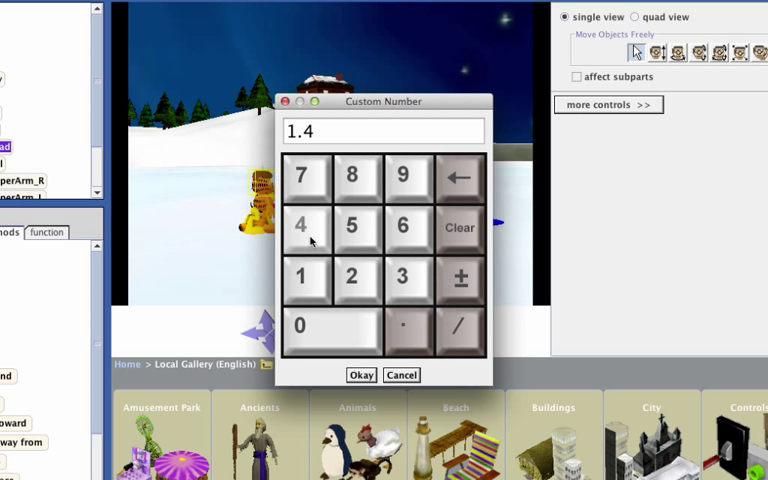
{"action": "left_click", "coordinate": [361, 374]}
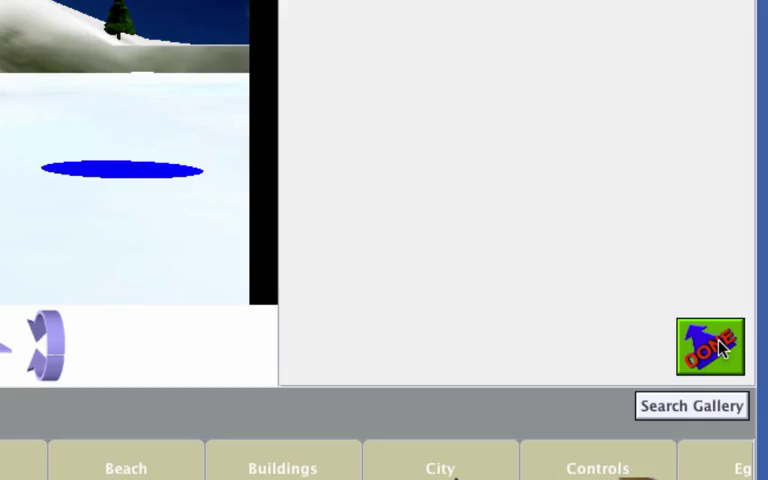
Exit scene setup with DONE to return to the main editor
{"action": "left_click", "coordinate": [711, 346]}
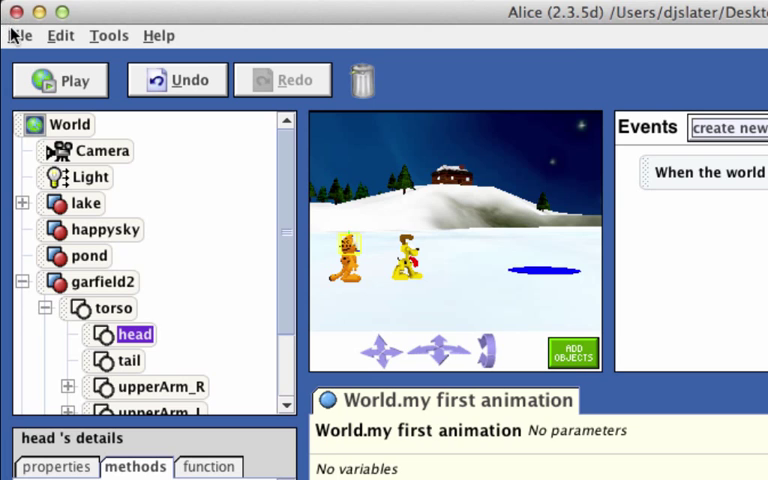
Save the world under a new name on the Desktop with Save World As
{"action": "left_click", "coordinate": [20, 35]}
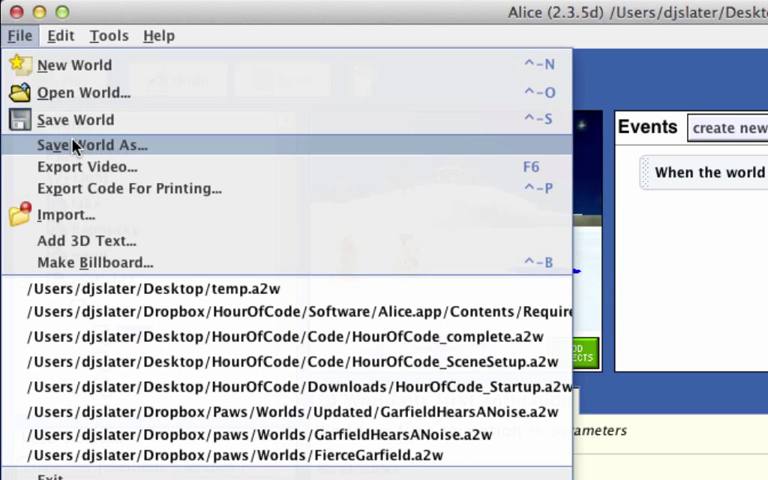
{"action": "left_click", "coordinate": [89, 145]}
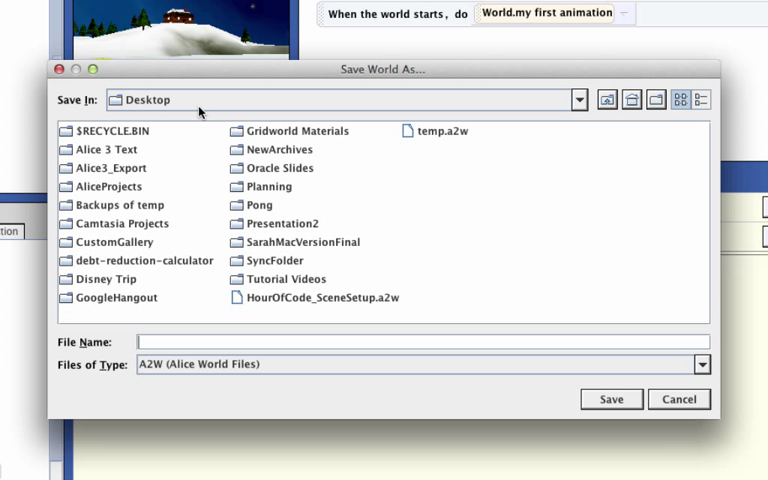
{"action": "type", "text": "G"}
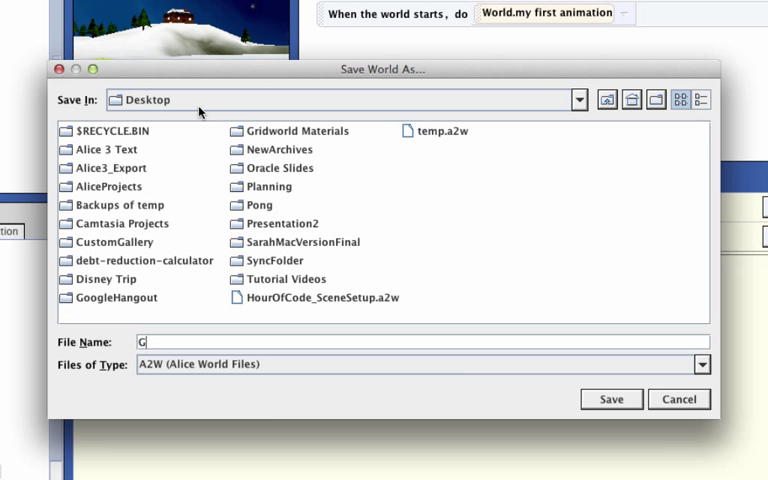
{"action": "left_click", "coordinate": [610, 399]}
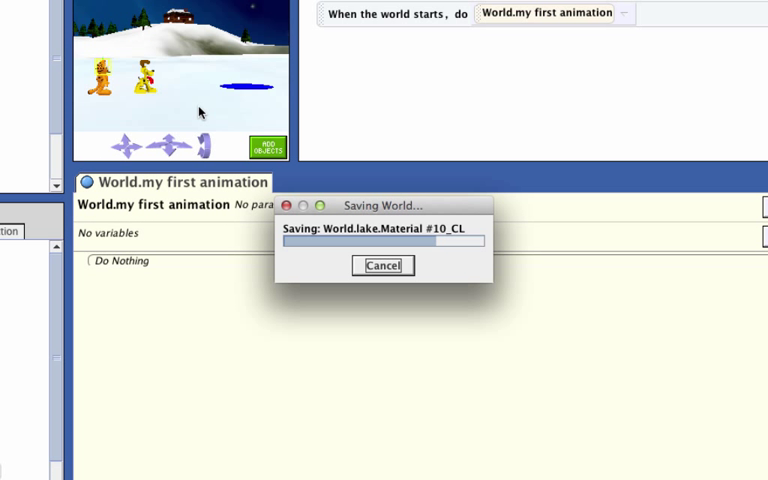